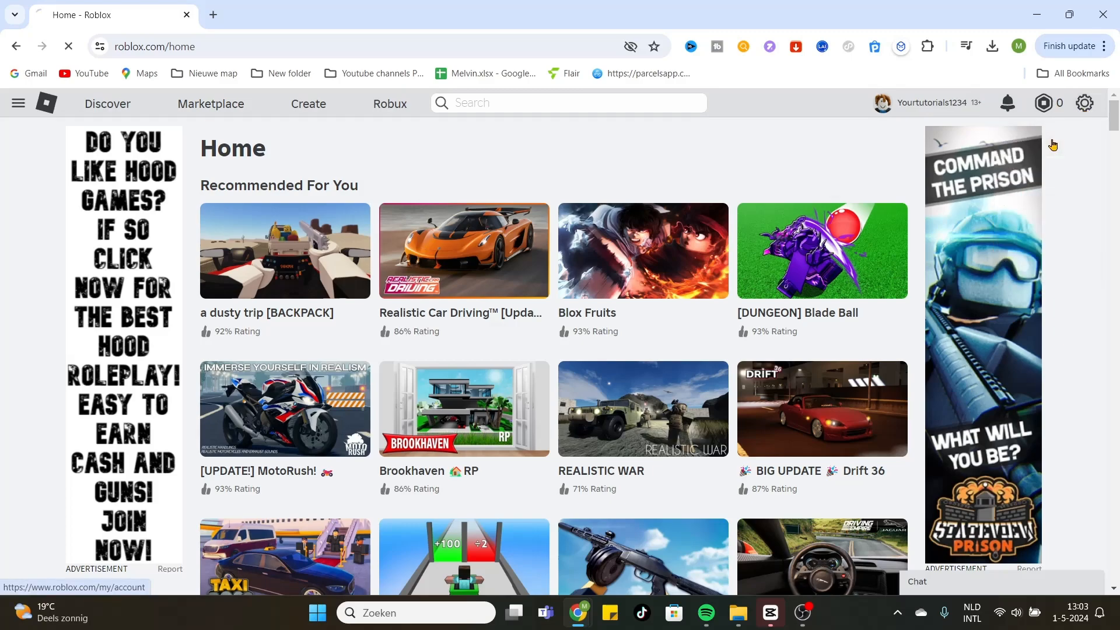
# Step: Go to the Roblox account settings page showing Account Info
pyautogui.click(1083, 102)
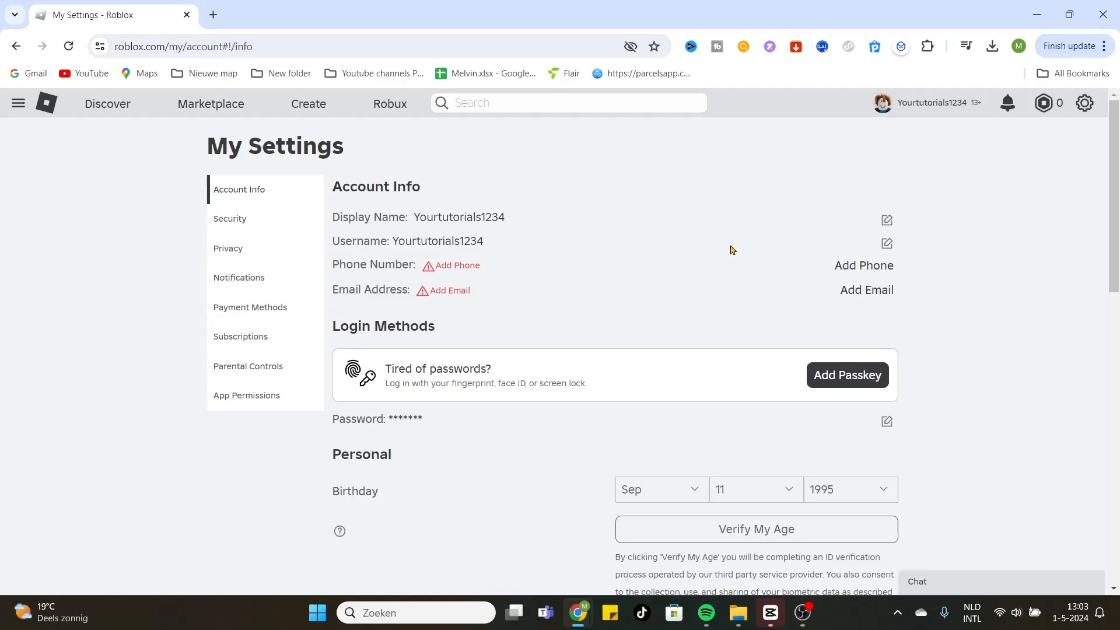
pyautogui.moveTo(954, 279)
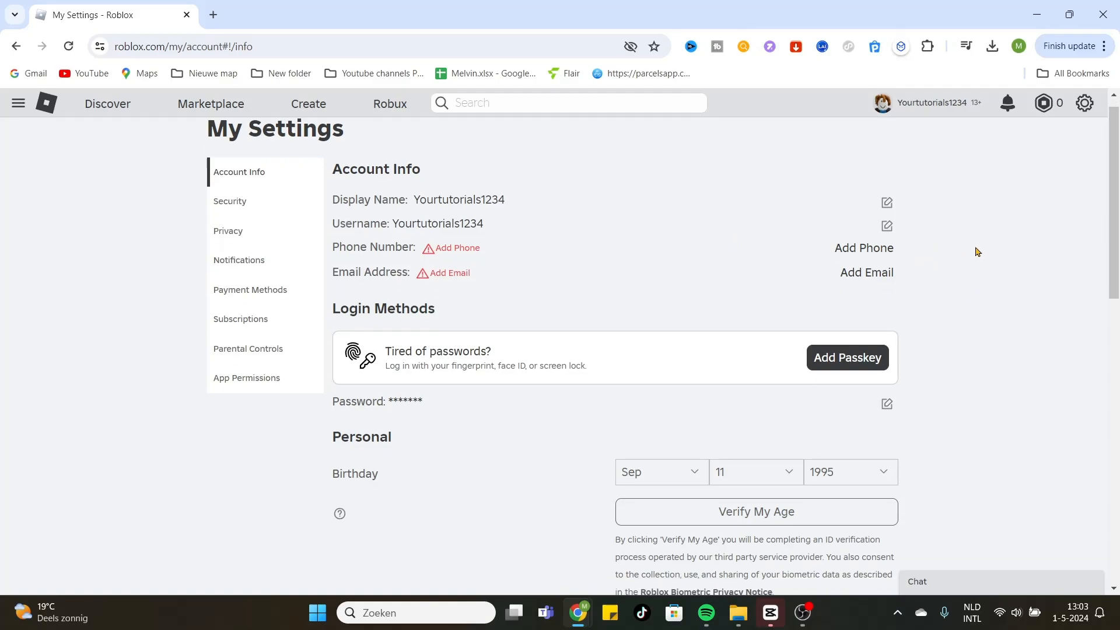
pyautogui.scroll(-3)
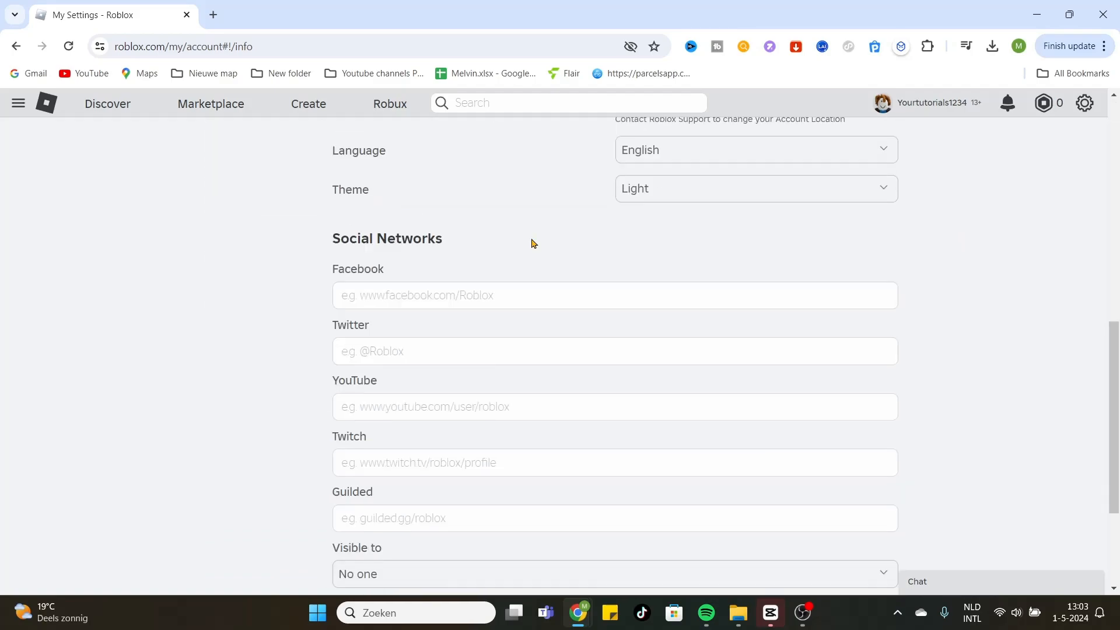
pyautogui.click(614, 295)
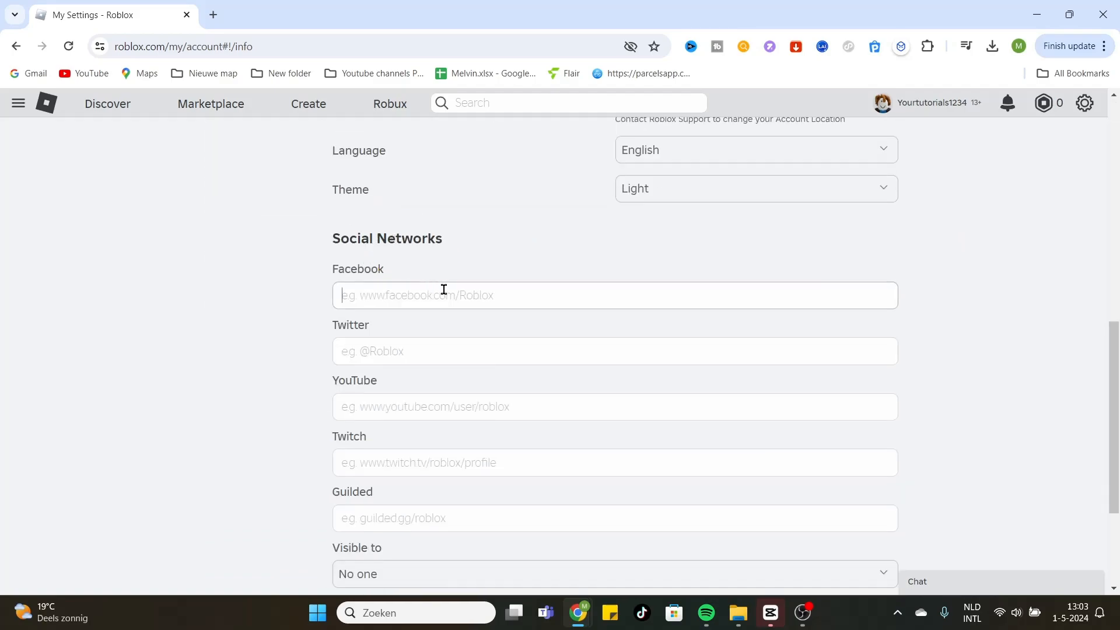
pyautogui.write('www.')
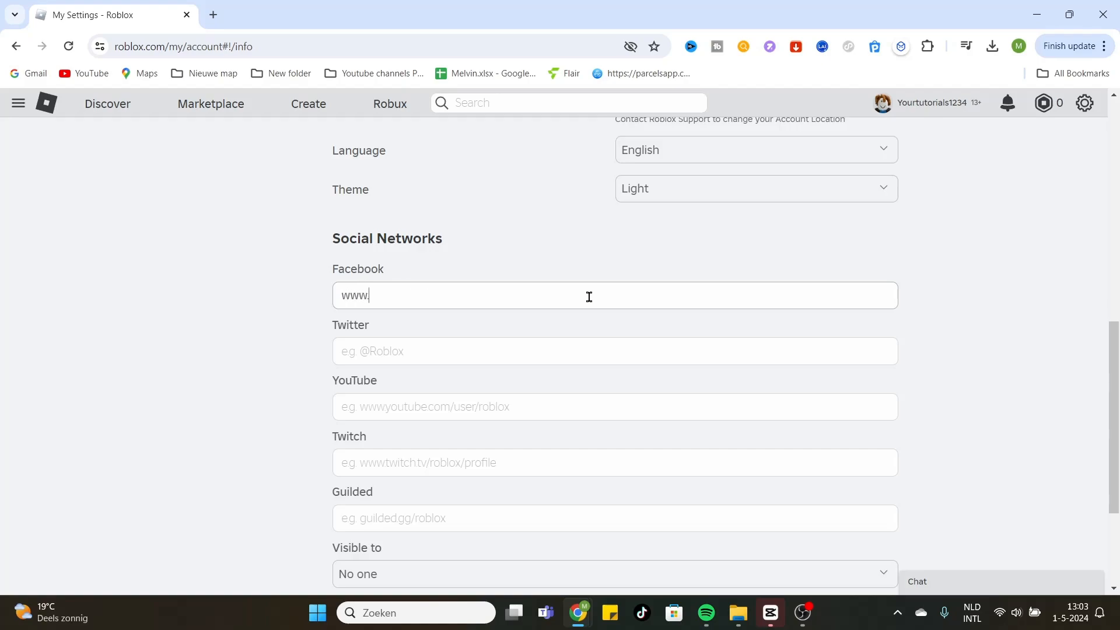
pyautogui.write('facebook.')
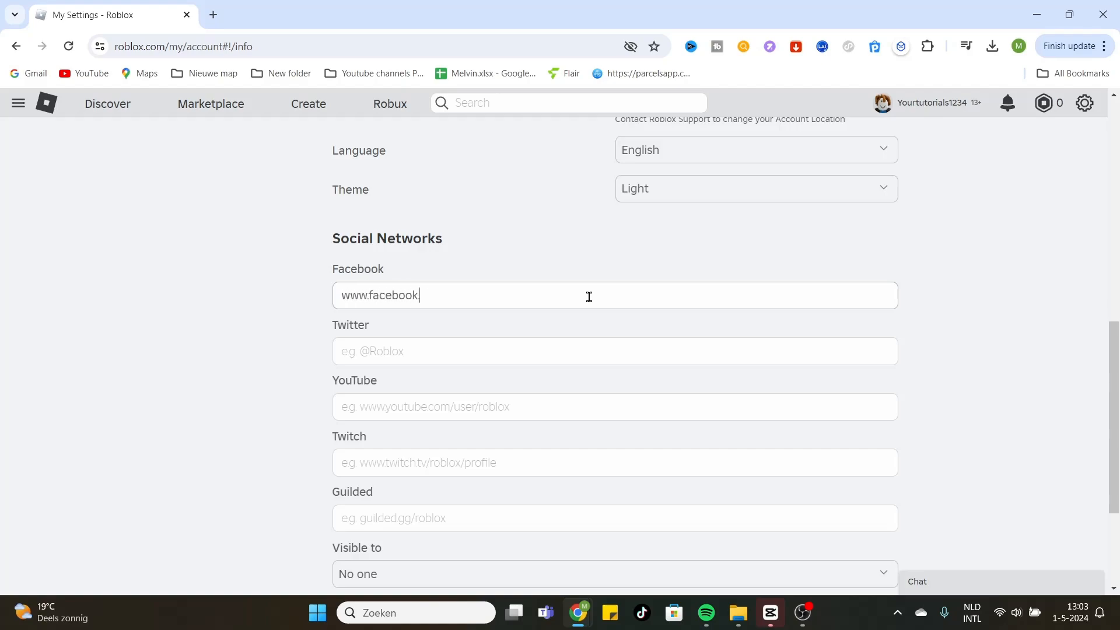
pyautogui.write('com/test1')
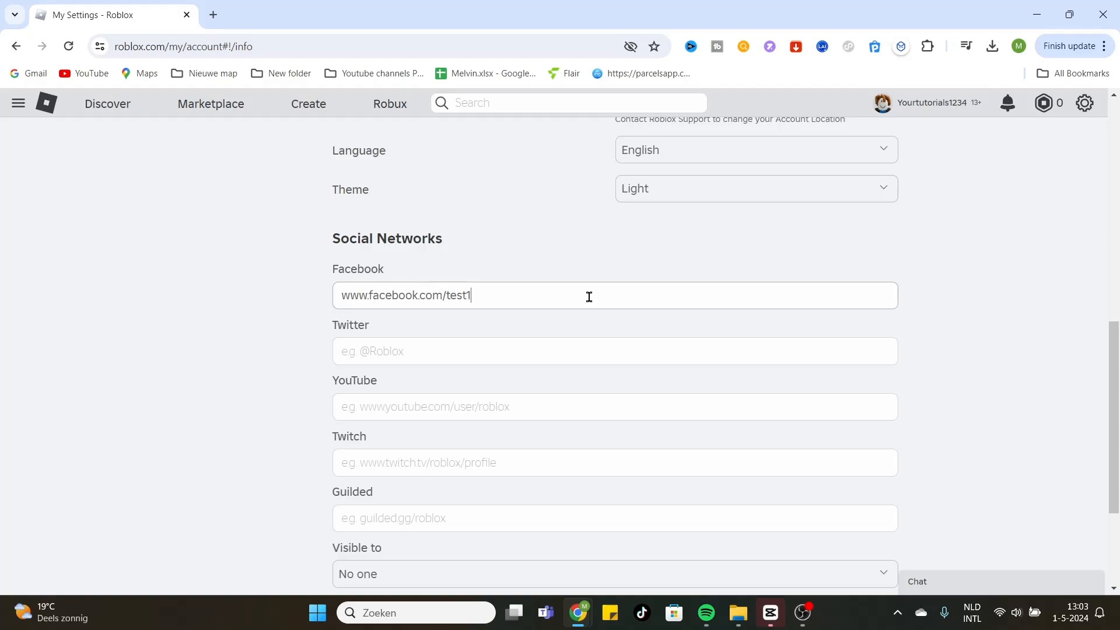
pyautogui.write('234')
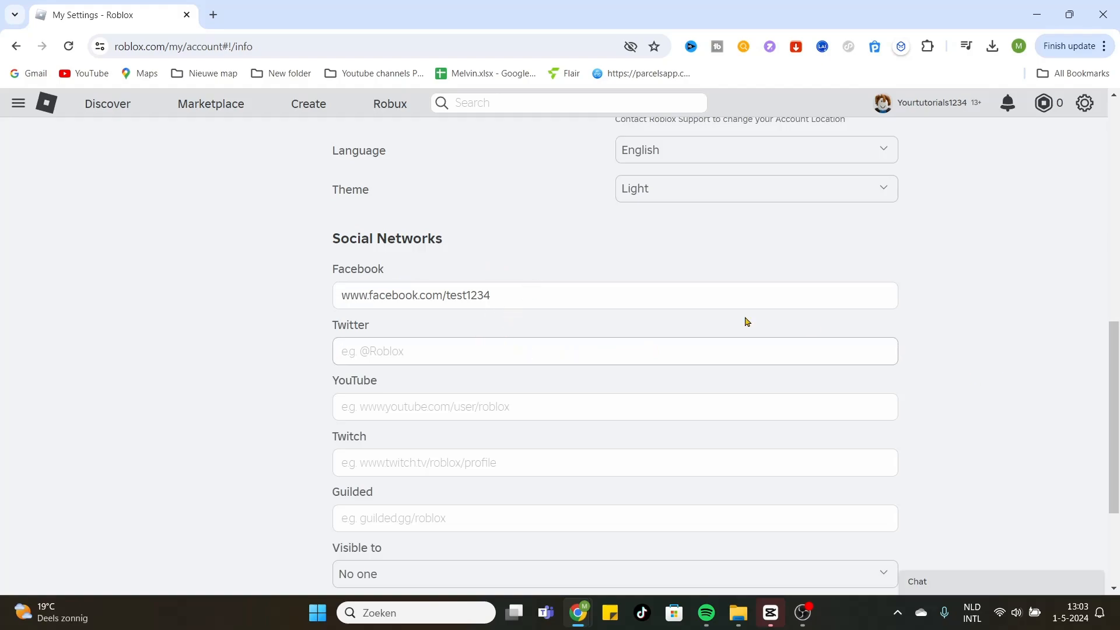
pyautogui.scroll(-3)
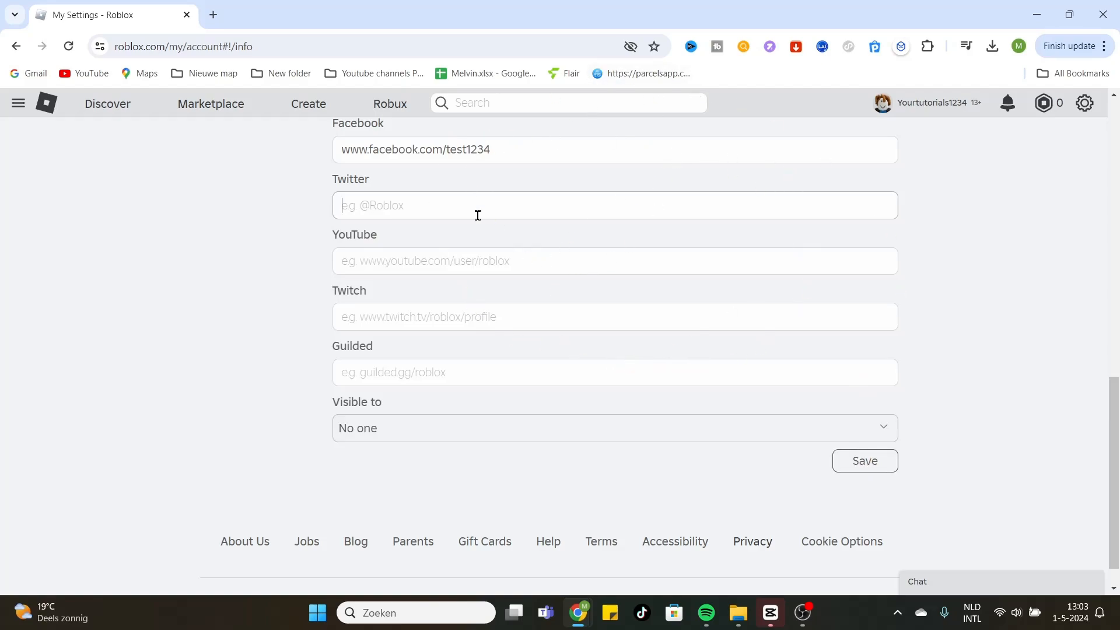
pyautogui.moveTo(1114, 441)
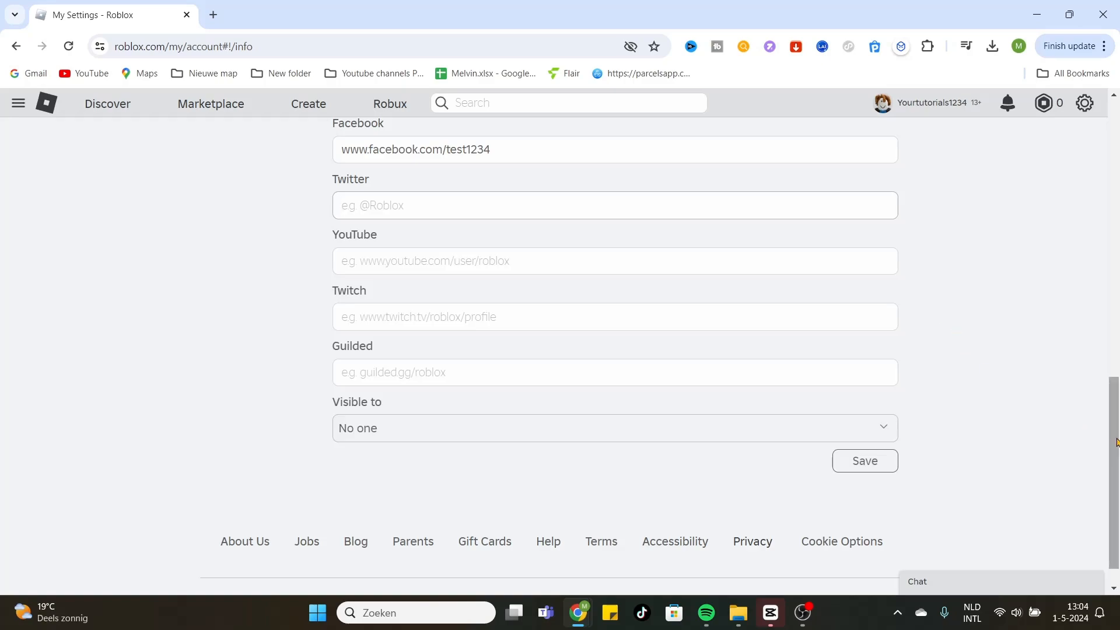
pyautogui.moveTo(1097, 416)
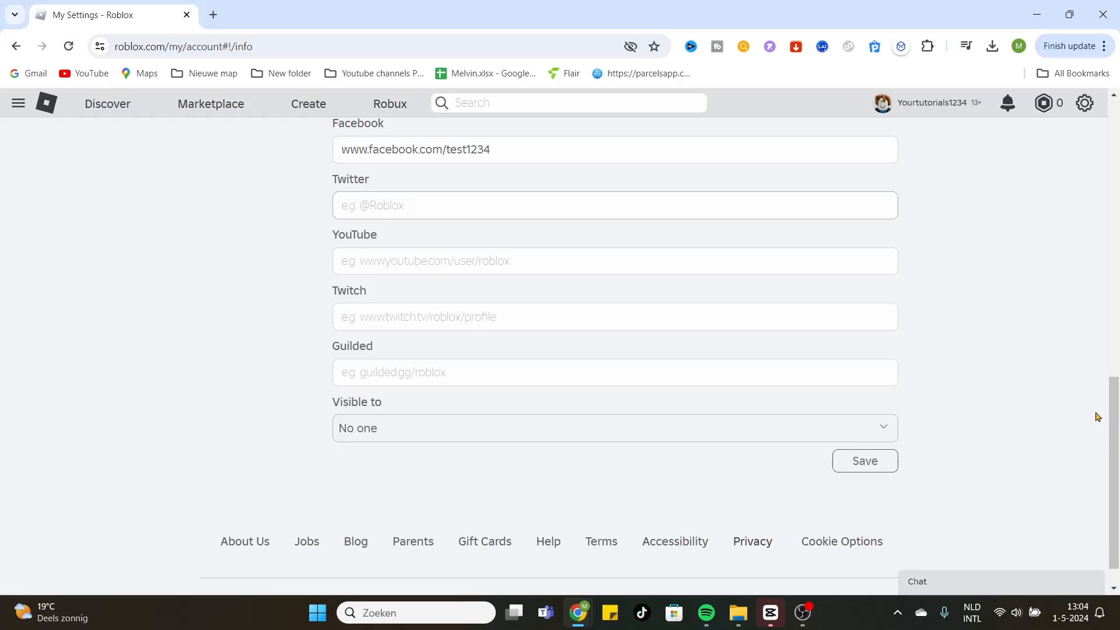